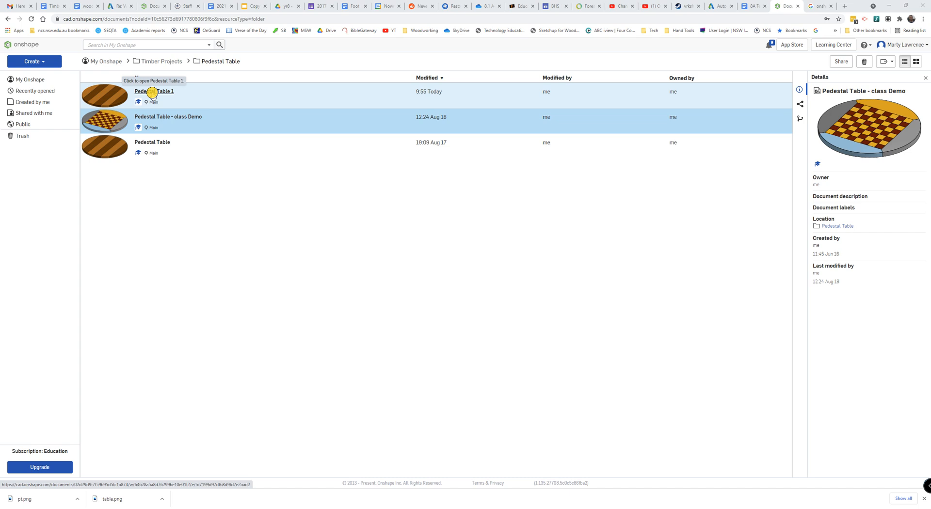
Open the Pedestal Table 1 document showing the assembled table with checkerboard top
{"action": "left_click", "coordinate": [154, 92]}
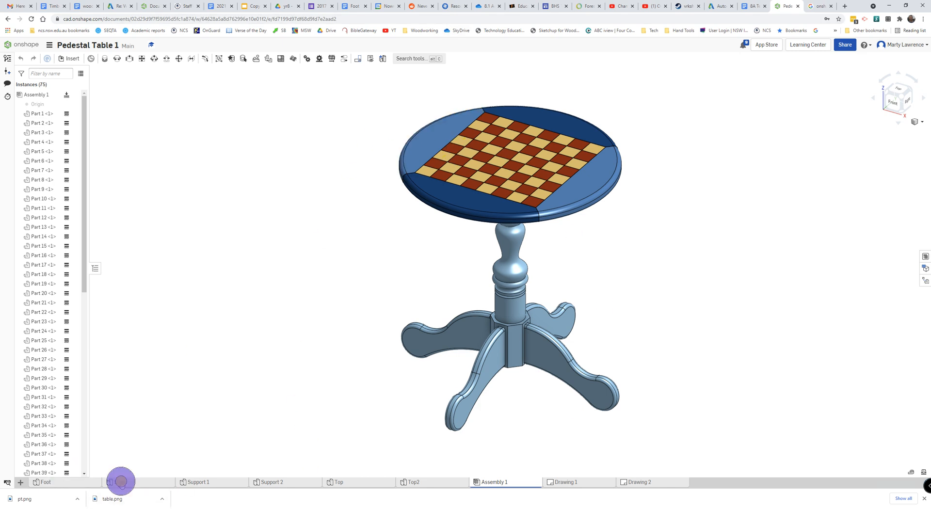
View the Support 1 part studio, then the notched Support 2 part with its central hole
{"action": "left_click", "coordinate": [198, 481]}
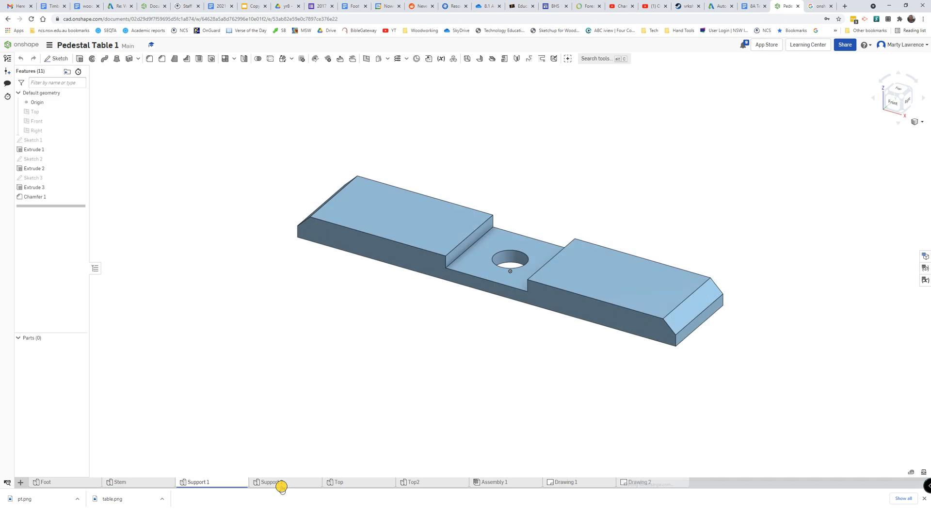
{"action": "left_click", "coordinate": [338, 482]}
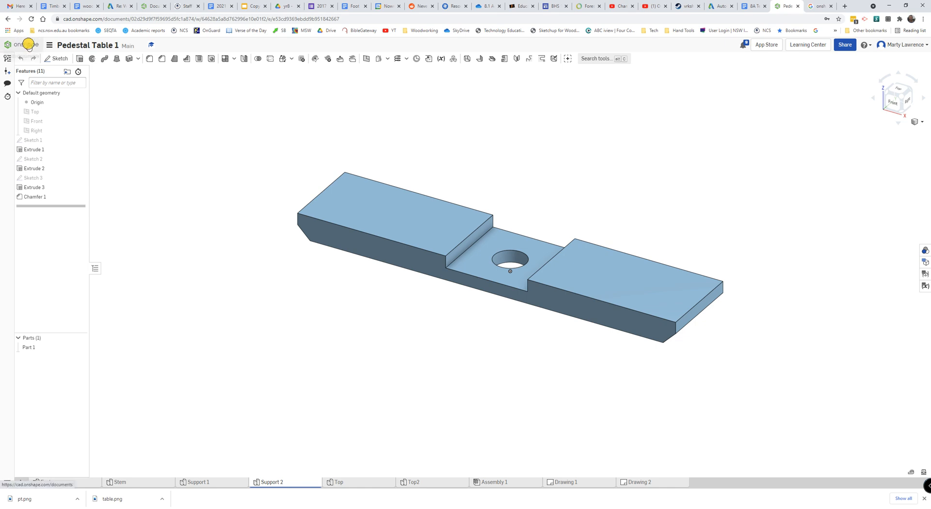
Copy the striped table-top Part Studio 1 from the older Pedestal Table document and return to Documents
{"action": "left_click", "coordinate": [26, 43]}
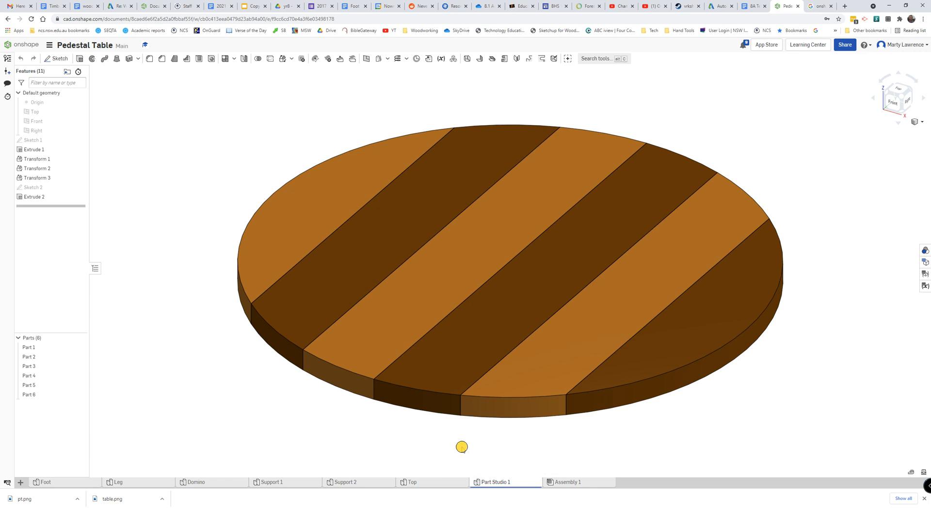
{"action": "right_click", "coordinate": [493, 482]}
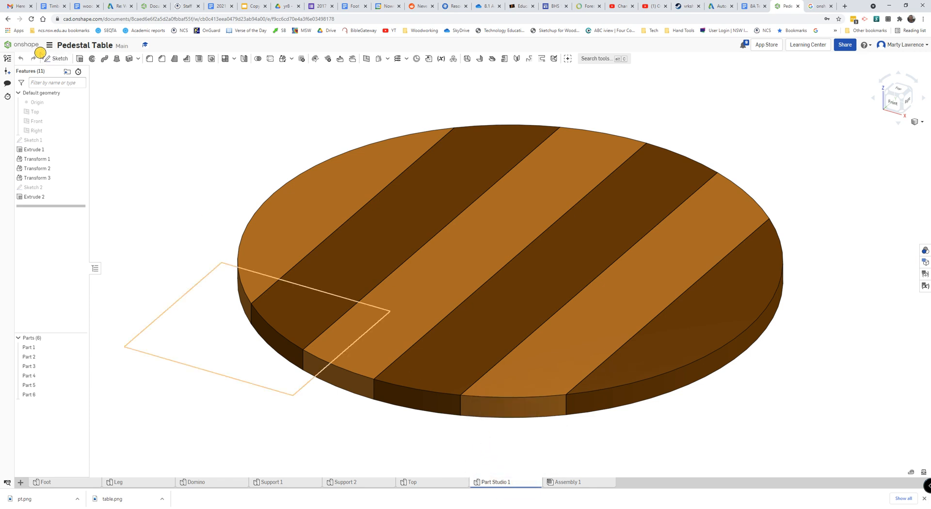
{"action": "left_click", "coordinate": [26, 45]}
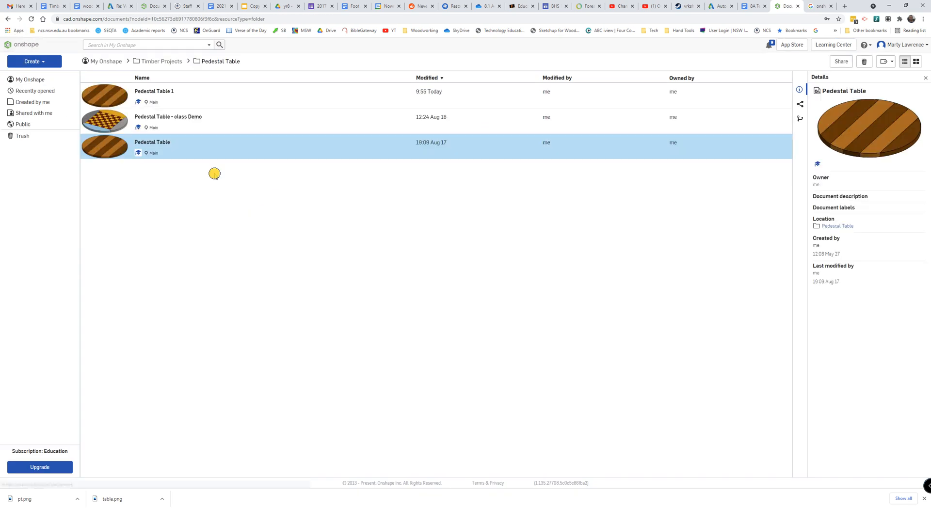
Paste the copied striped table-top part studio into Pedestal Table 1 and view the new tab
{"action": "double_click", "coordinate": [155, 91]}
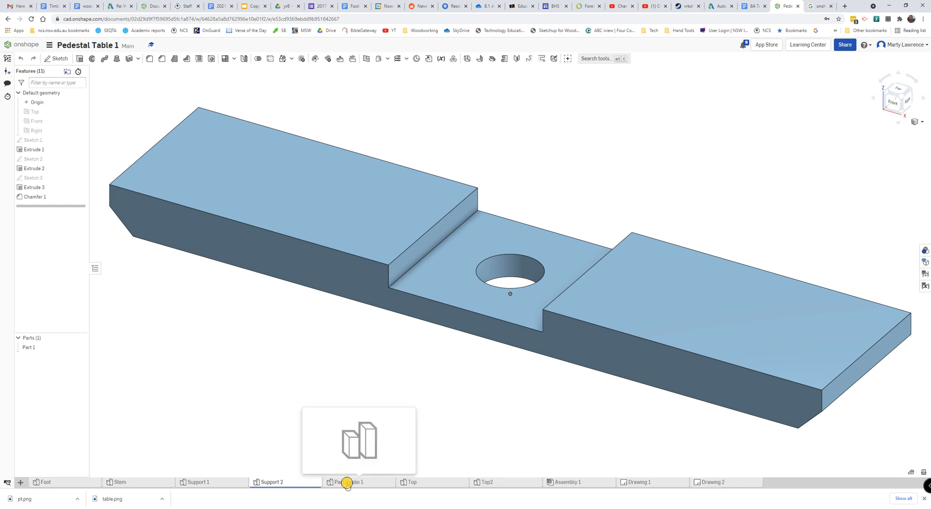
{"action": "left_click", "coordinate": [349, 482]}
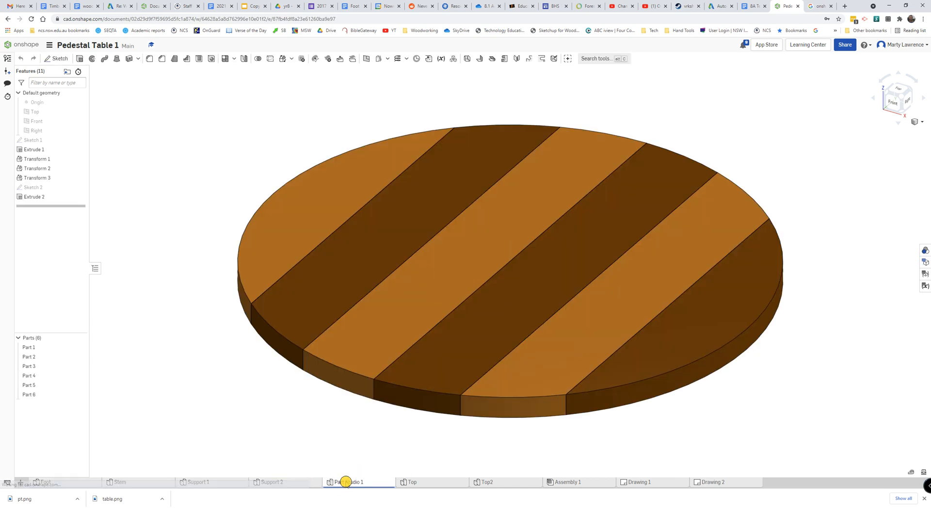